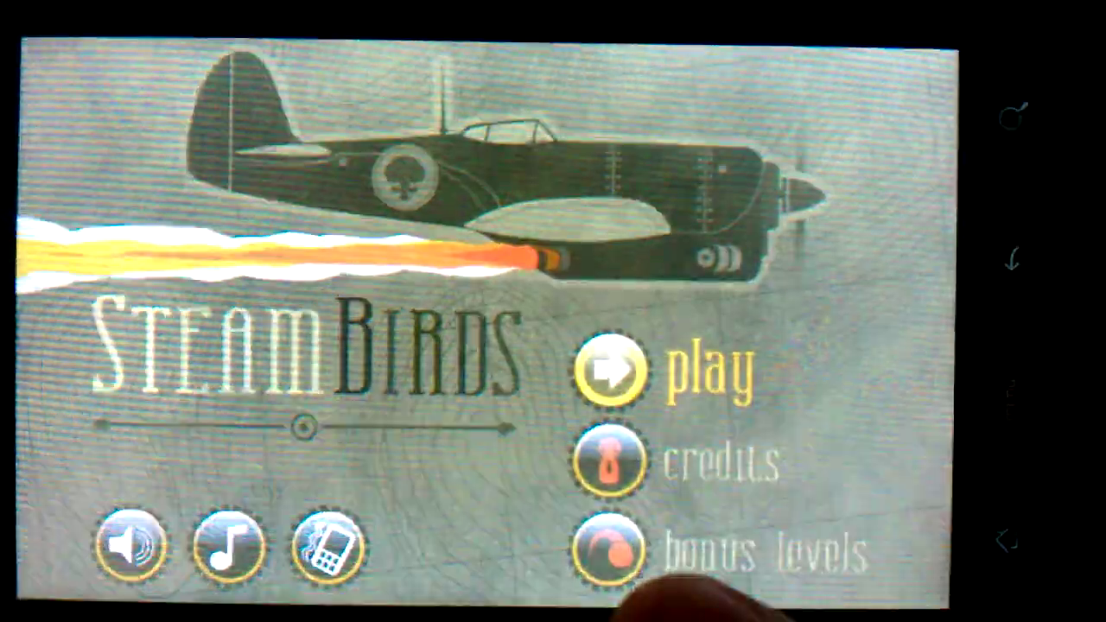
Step: Start the campaign from the title screen to reach the timeline
{"action": "left_click", "coordinate": [612, 374]}
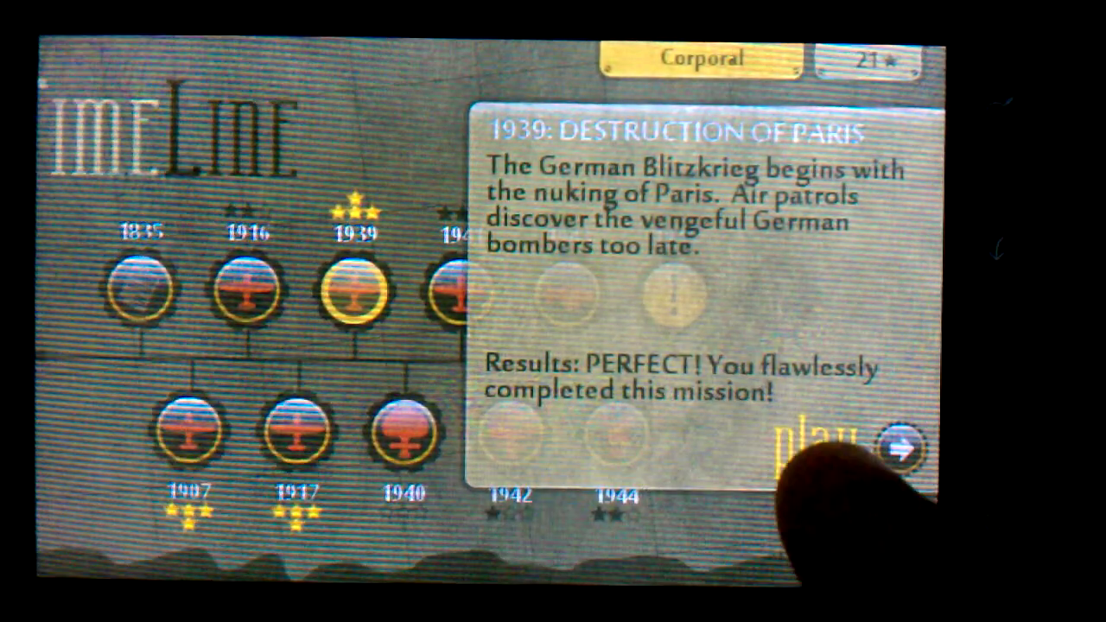
{"action": "left_click", "coordinate": [905, 445]}
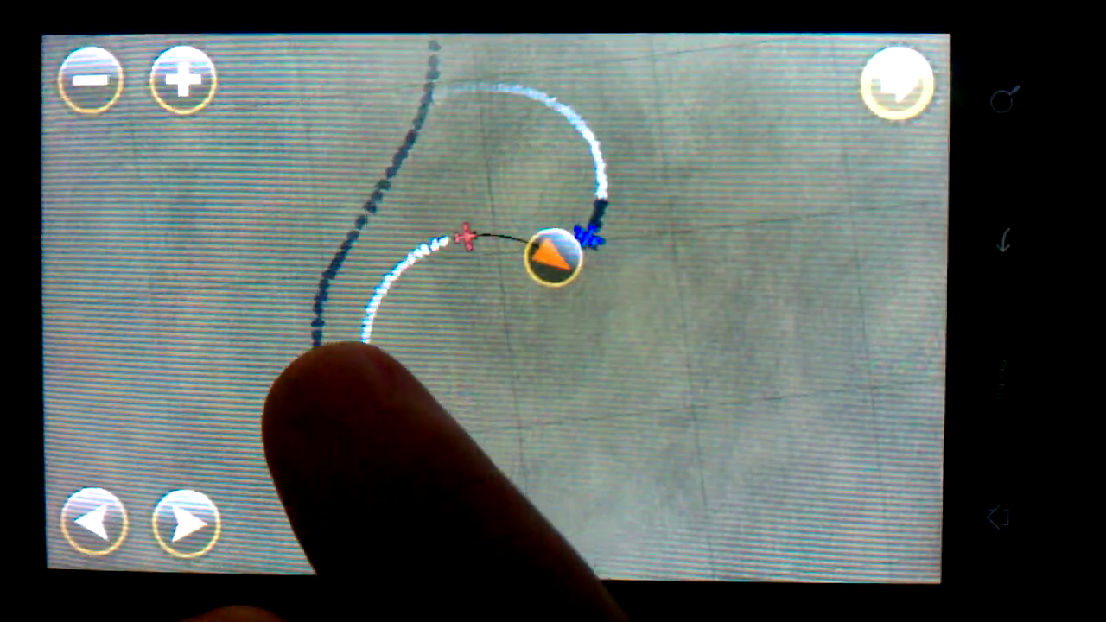
Step: Plot the fighter's next curving flight path after the red enemy plane
{"action": "left_click", "coordinate": [553, 255]}
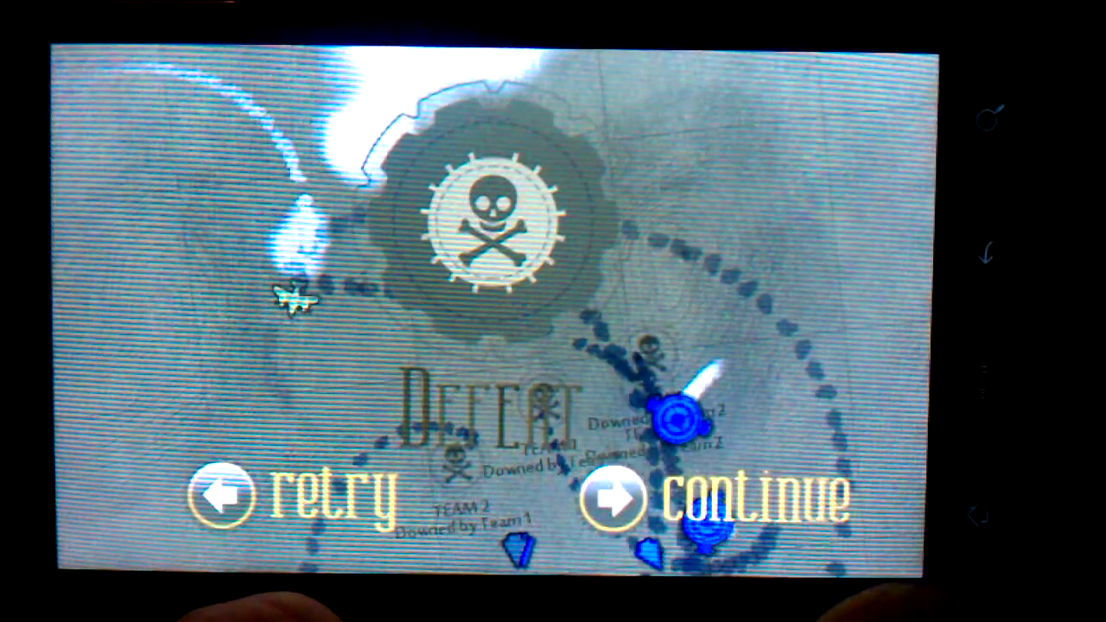
Step: Continue from the Defeat screen back to the 1951 bonus timeline
{"action": "left_click", "coordinate": [615, 498]}
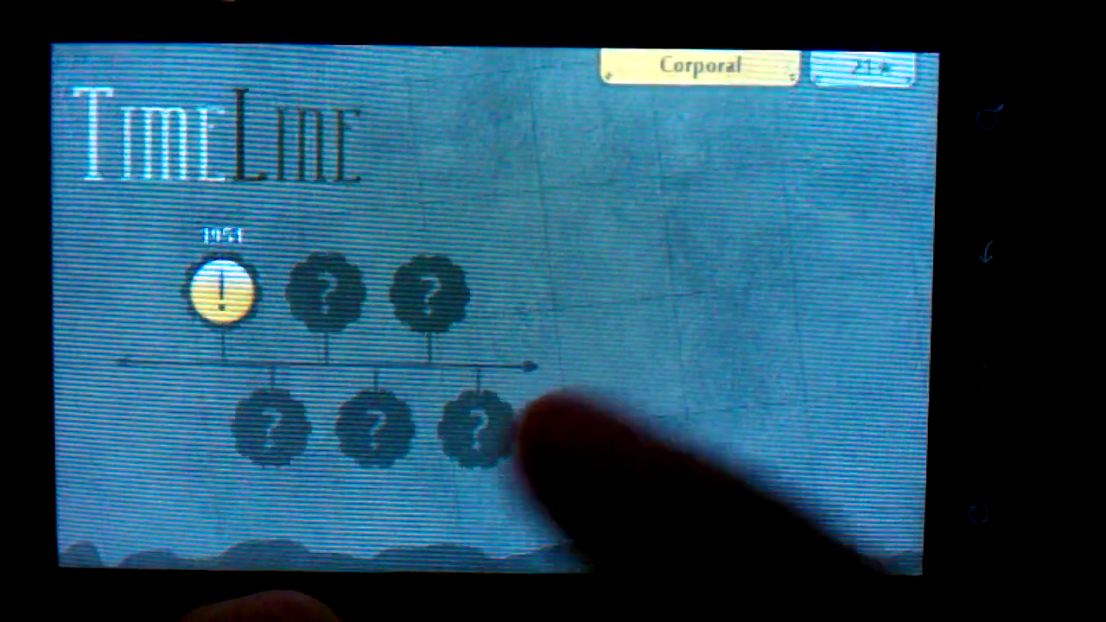